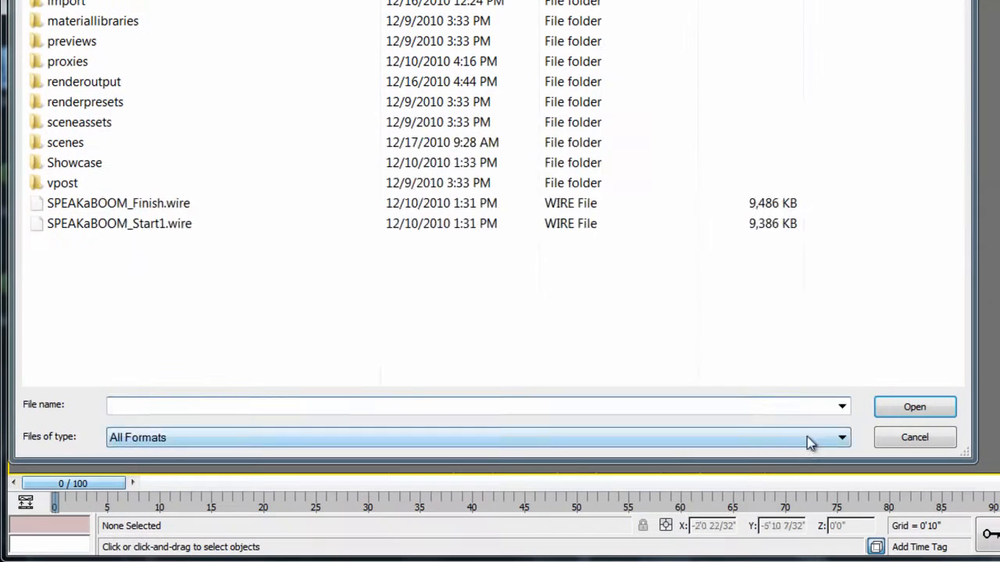
Step: Import SPEAKaBOOM_Finish.wire using the Autodesk Alias/Showcase (*.WIRE) file type
click(841, 437)
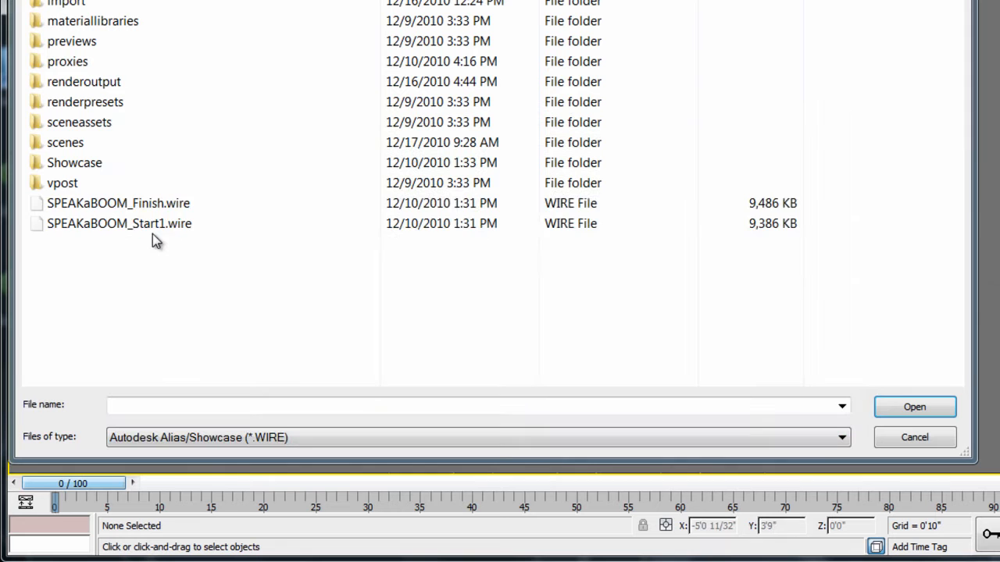
click(118, 203)
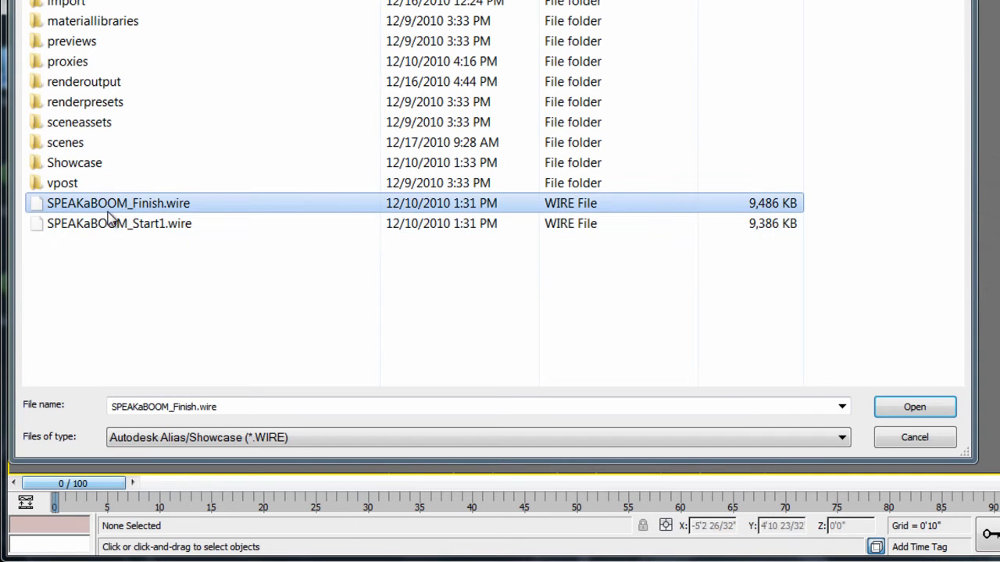
click(914, 407)
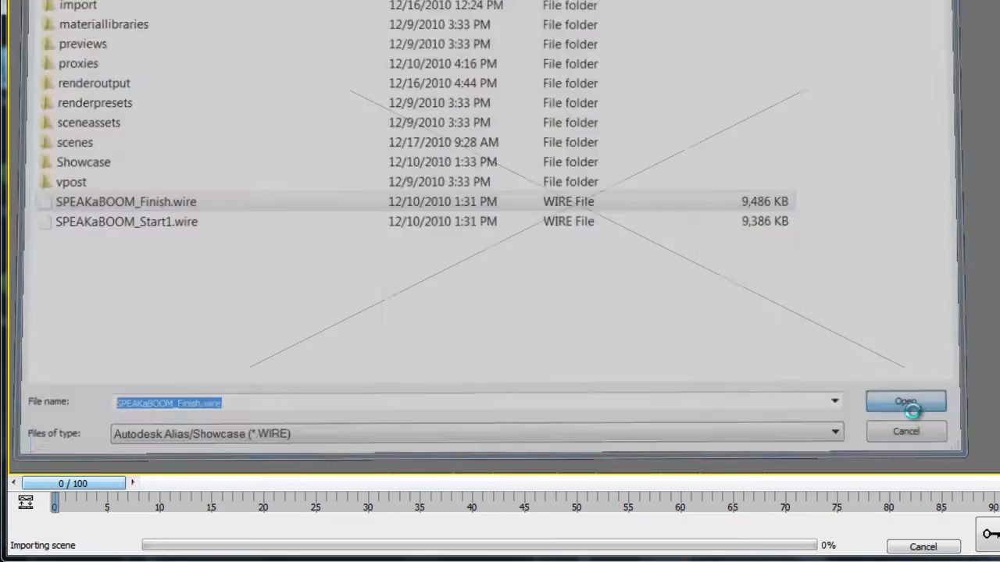
Step: Confirm the import and orbit the Perspective view around the speaker body
click(904, 400)
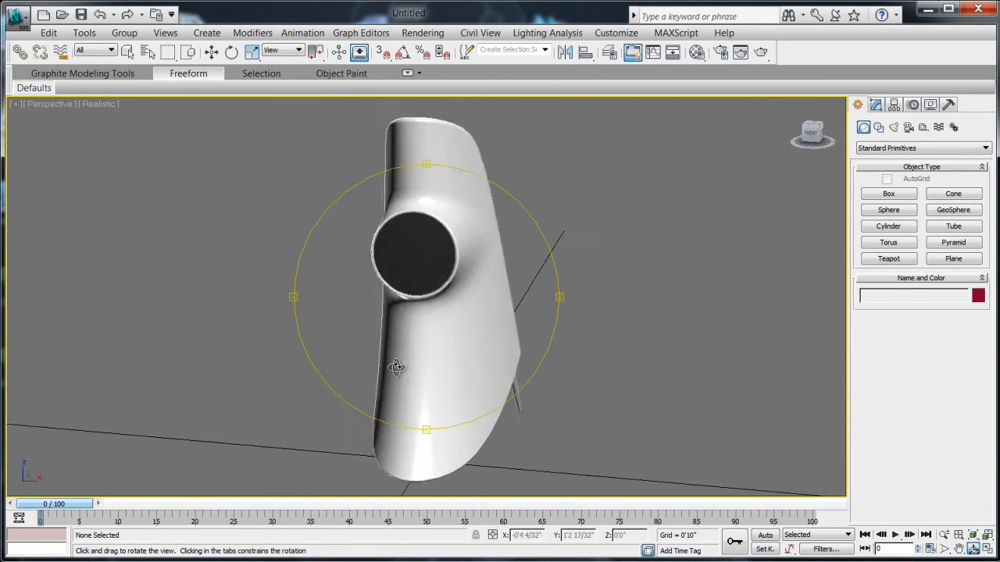
drag(396, 367, 440, 379)
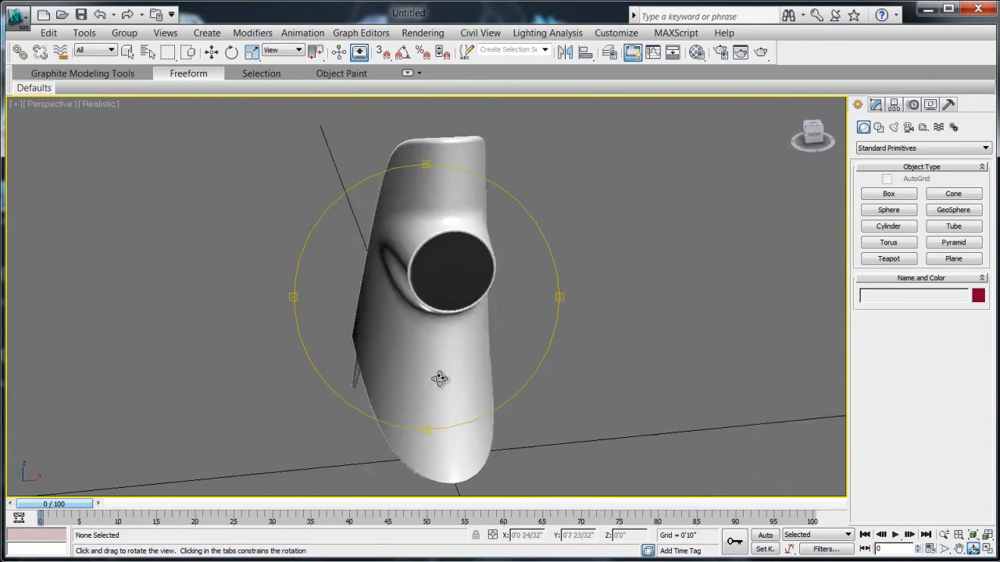
drag(440, 379, 405, 388)
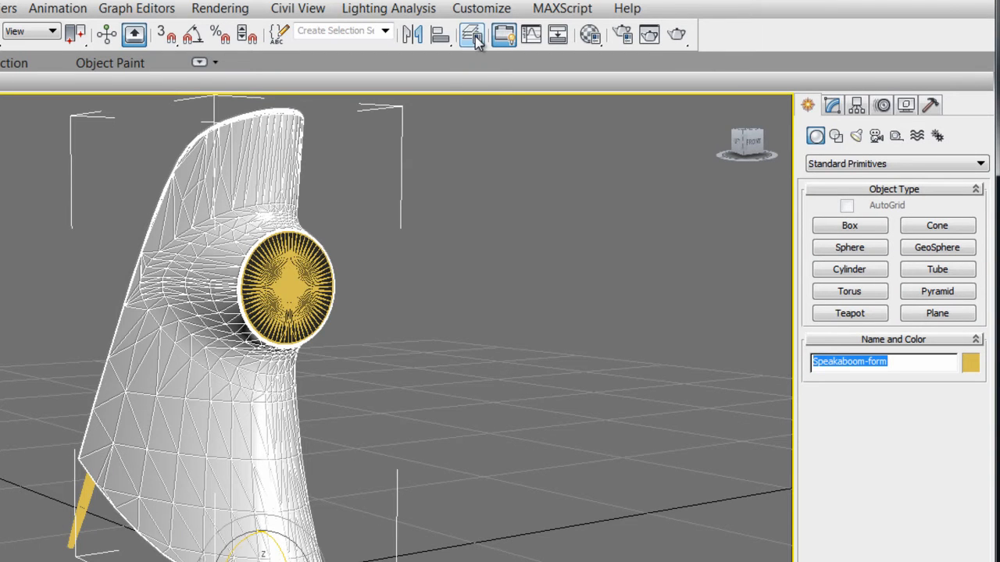
Step: Select the Ref Speaker layer and sample the speaker body's material with the eyedropper
click(472, 34)
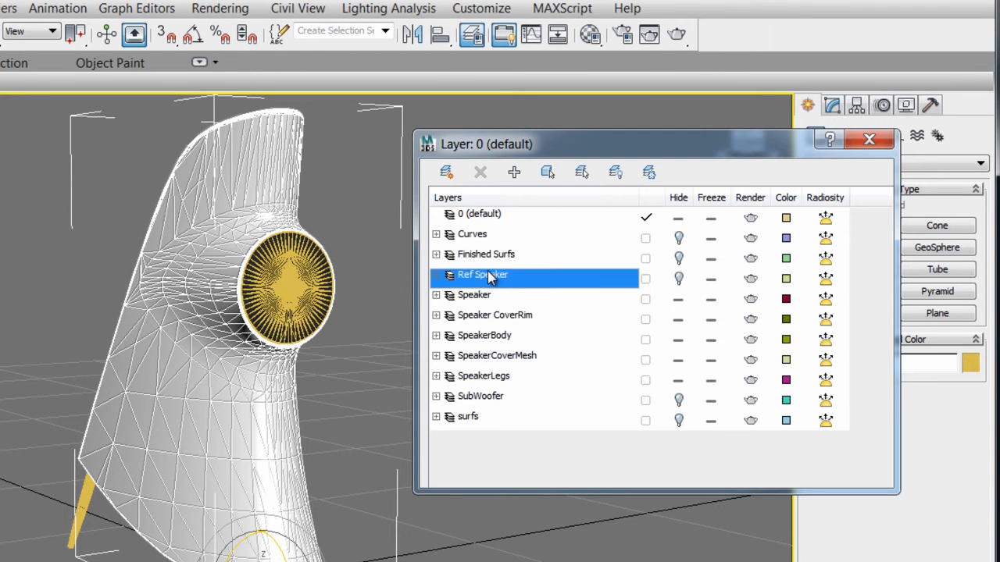
click(495, 315)
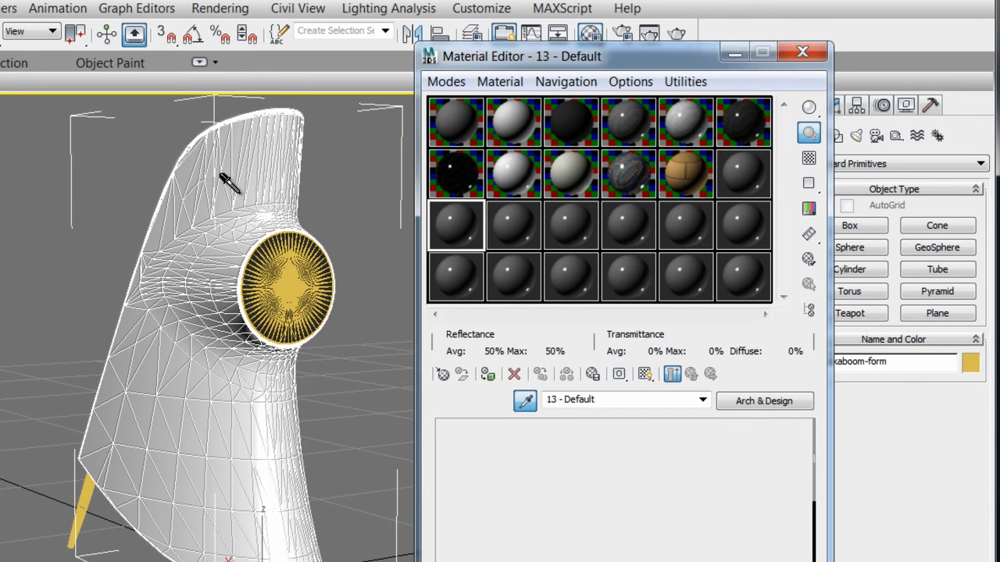
click(455, 224)
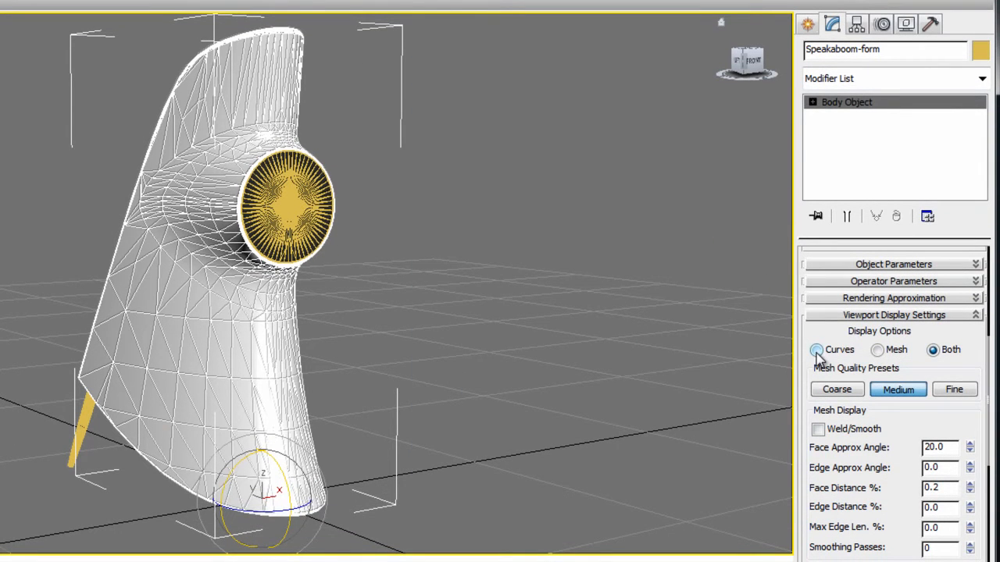
Step: Show the Speakaboom-form body as mesh only, trying Coarse then Medium mesh quality
click(876, 349)
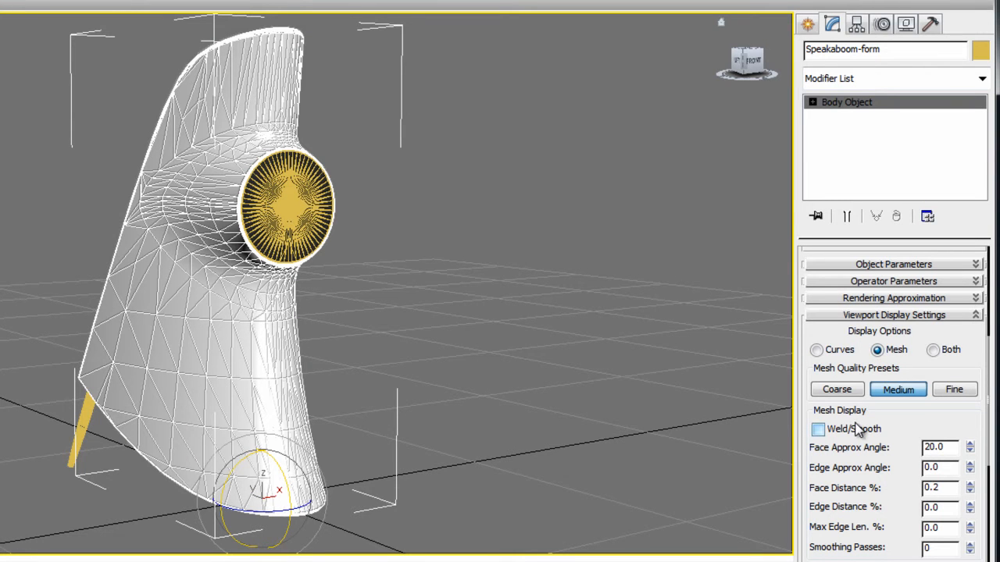
scroll(down, 3)
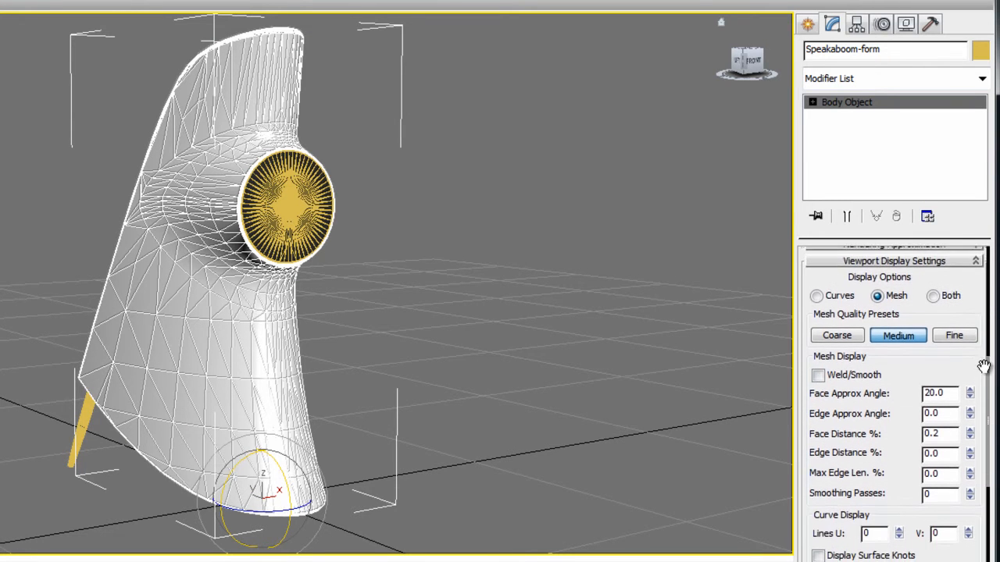
click(836, 335)
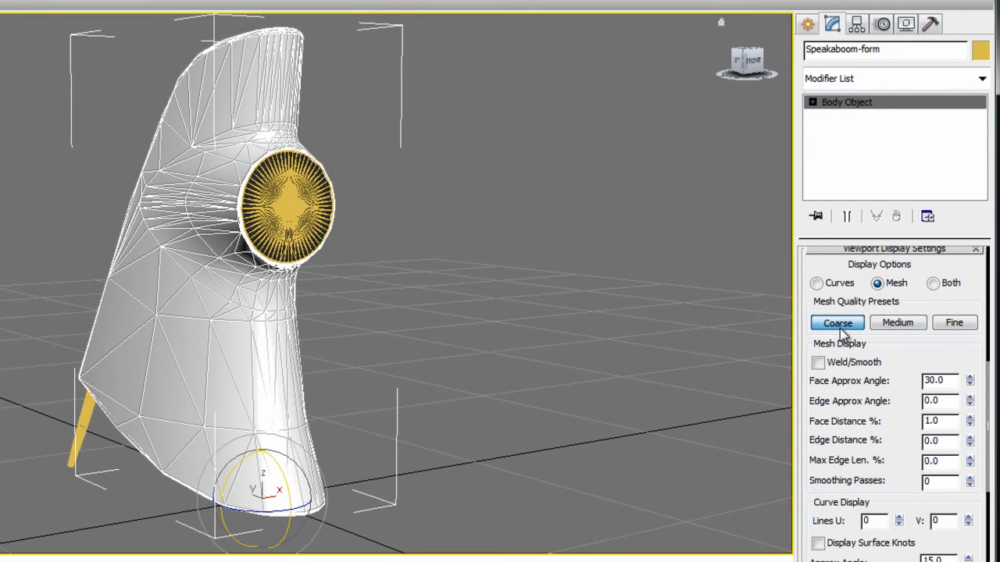
click(898, 323)
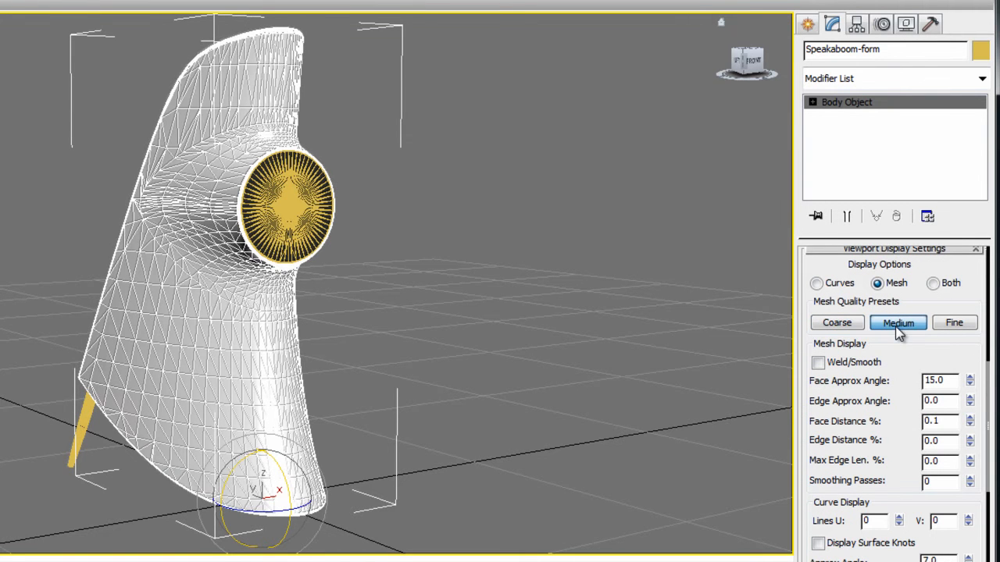
click(953, 323)
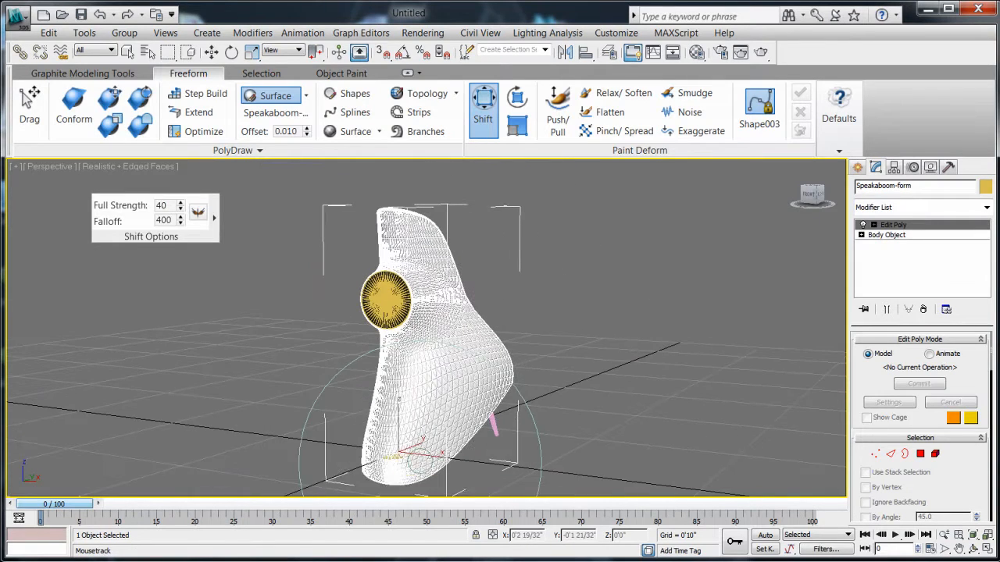
Step: Paint a Push/Pull bulge onto the Speakaboom-form body's side
click(556, 109)
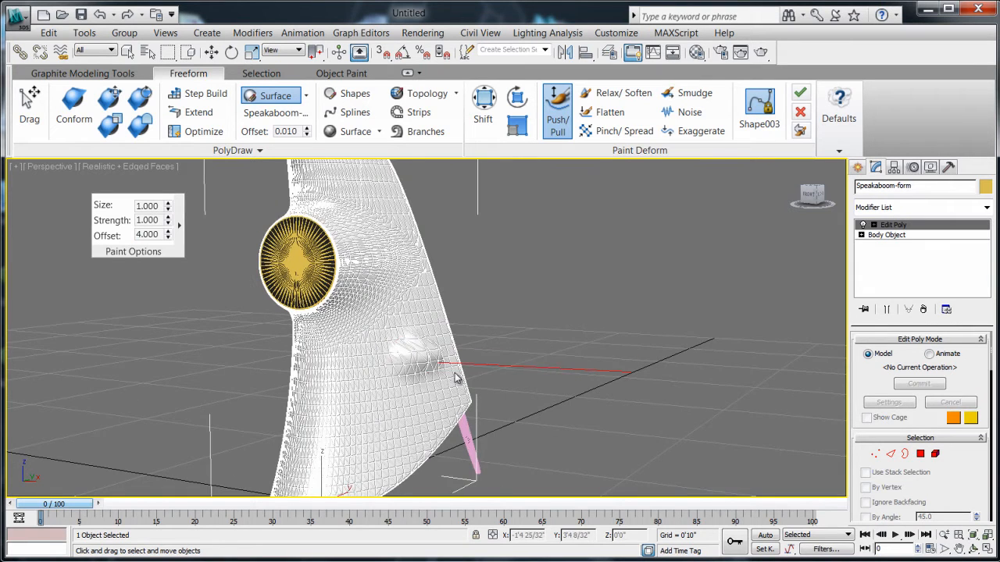
drag(457, 379, 429, 432)
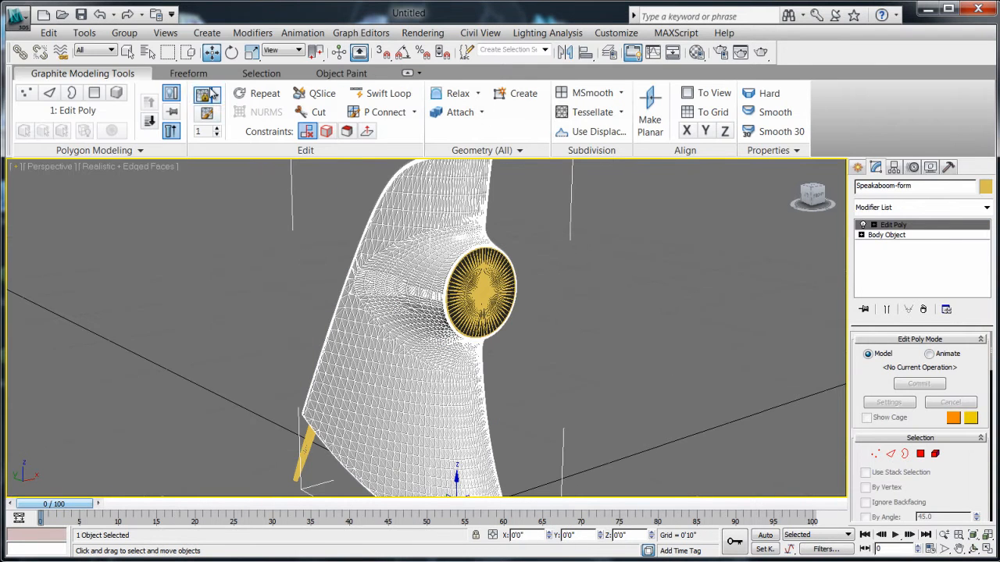
Step: Export the model as SpeakaBoom-modified using gw::OBJ-Exporter (*.OBJ)
click(348, 212)
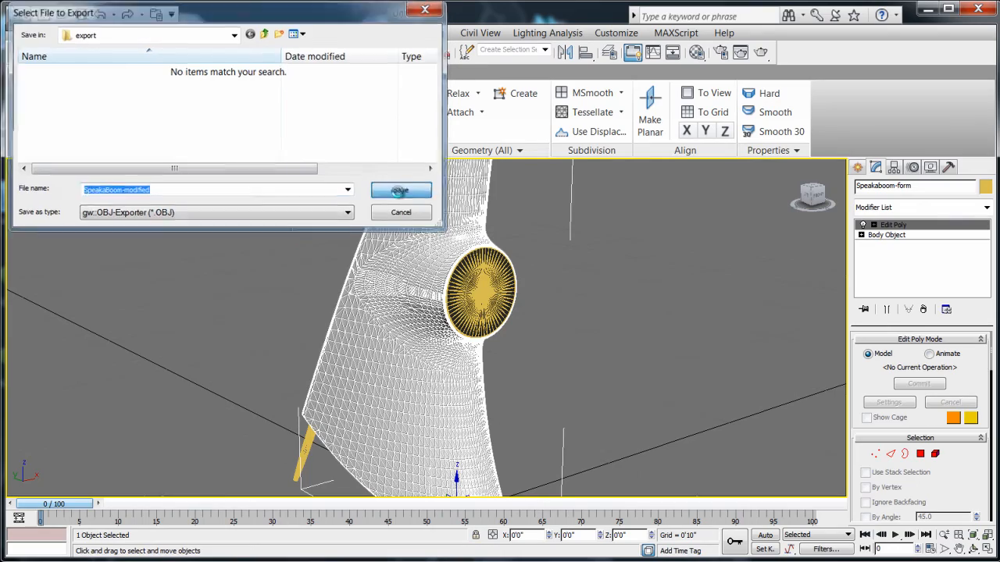
click(401, 190)
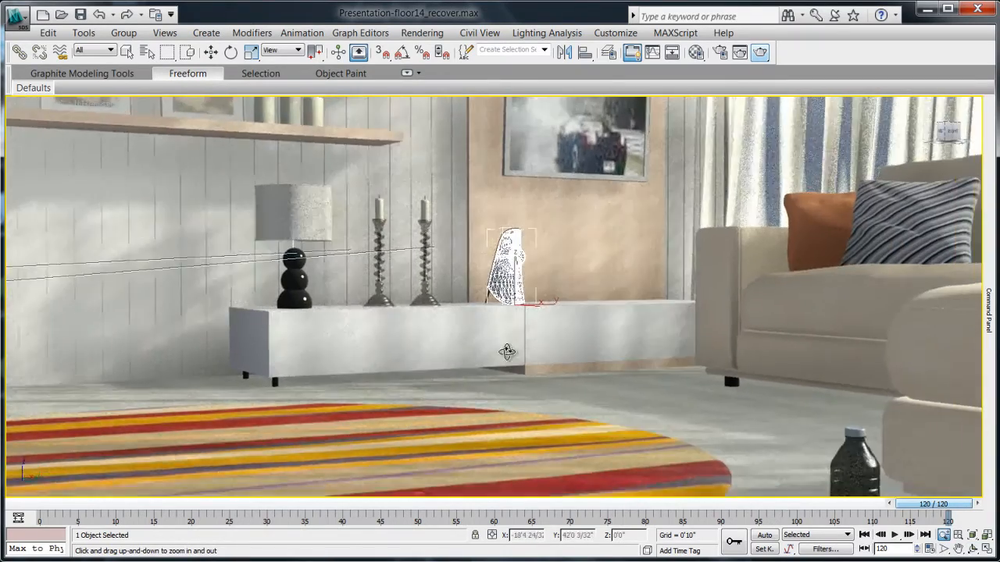
Step: Zoom toward the speaker on the cabinet and scrub the camera animation to frame 14
drag(506, 352, 530, 390)
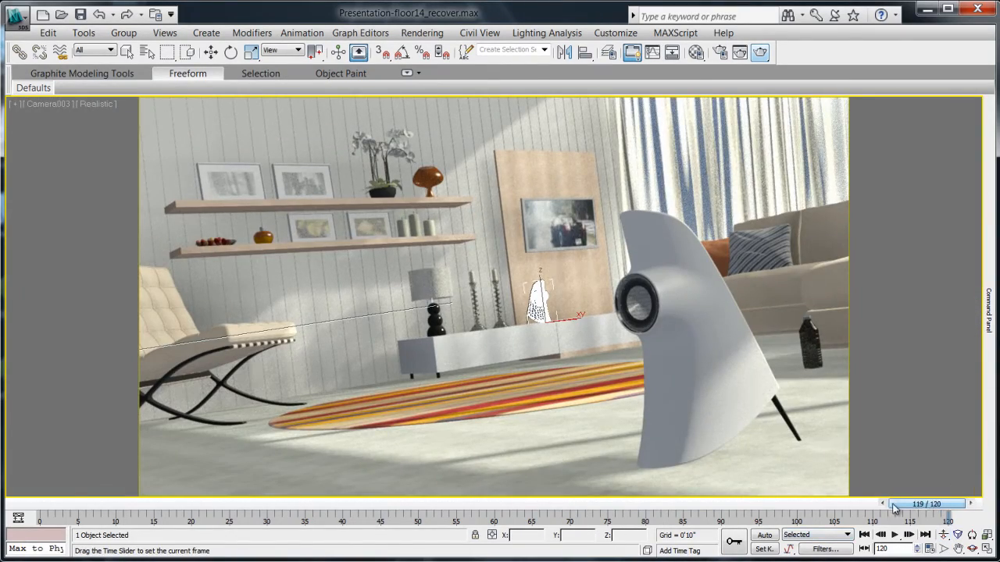
drag(925, 503, 148, 504)
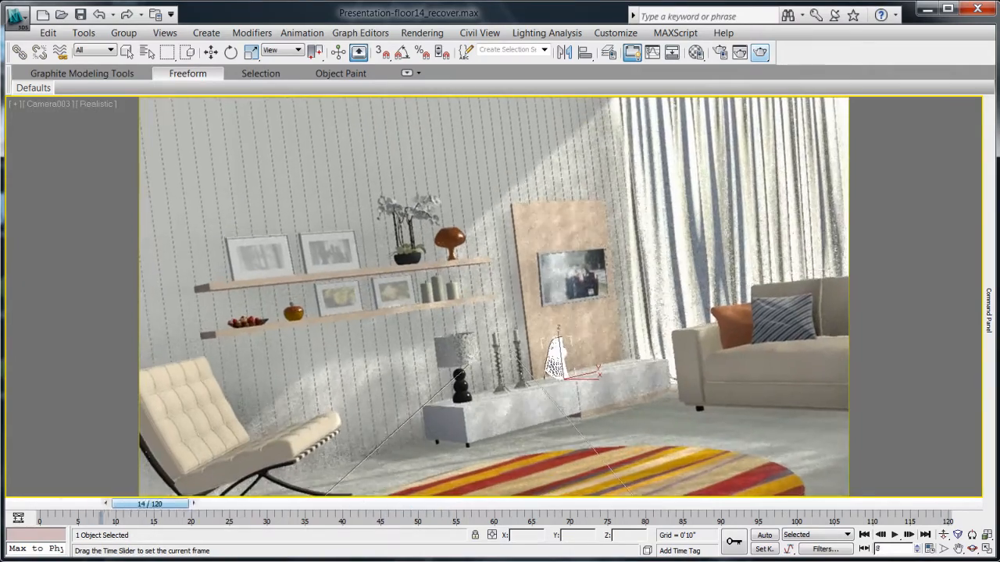